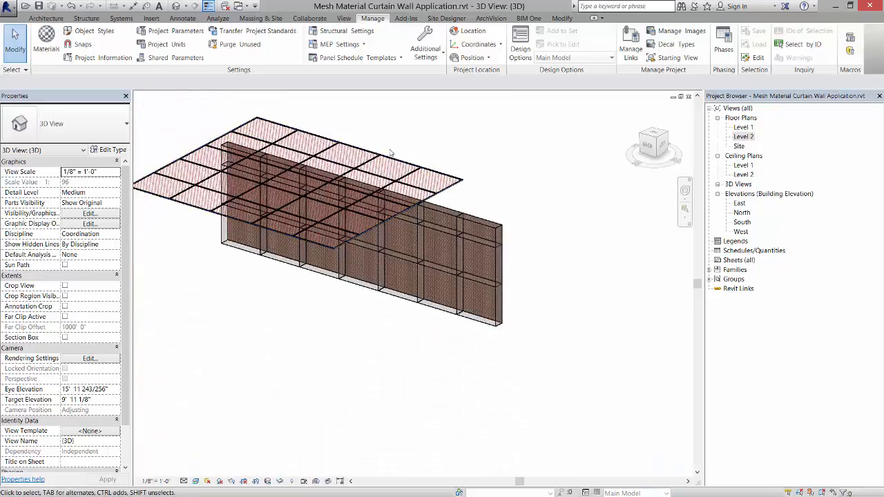
mouse_move(542, 144)
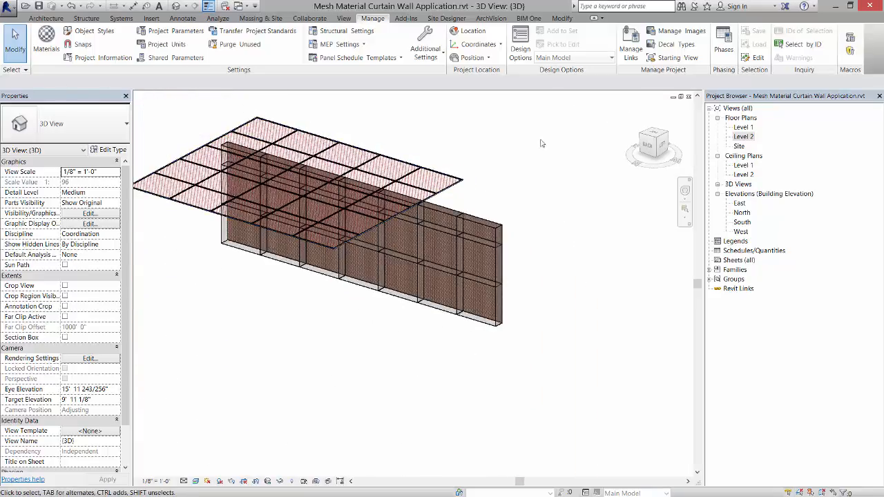
- Open the Level 1 floor plan from the Project Browser's Floor Plans list
double_click(743, 127)
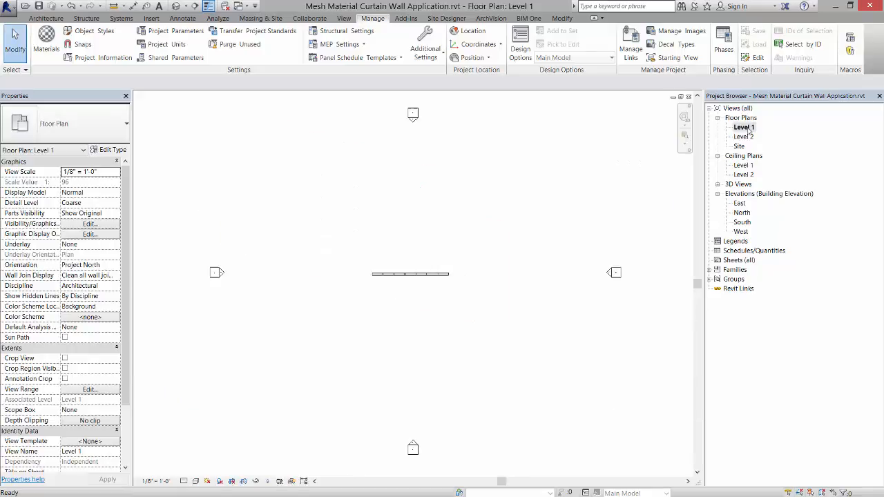
- Draw a Curtain Wall 1 wall with its top constraint set beside the existing walls
click(45, 18)
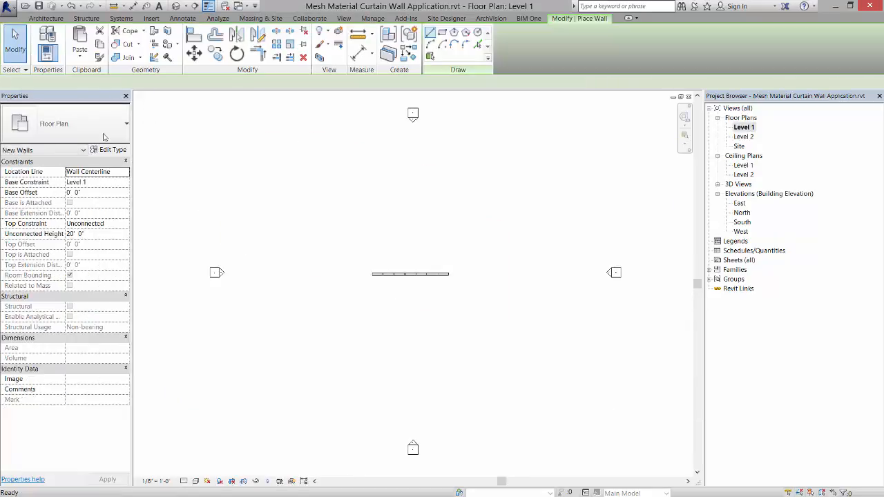
click(126, 123)
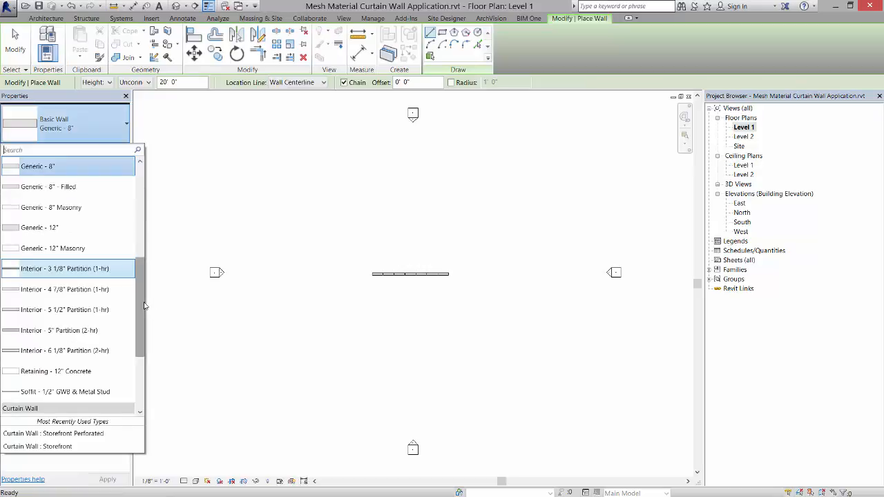
scroll(down, 3)
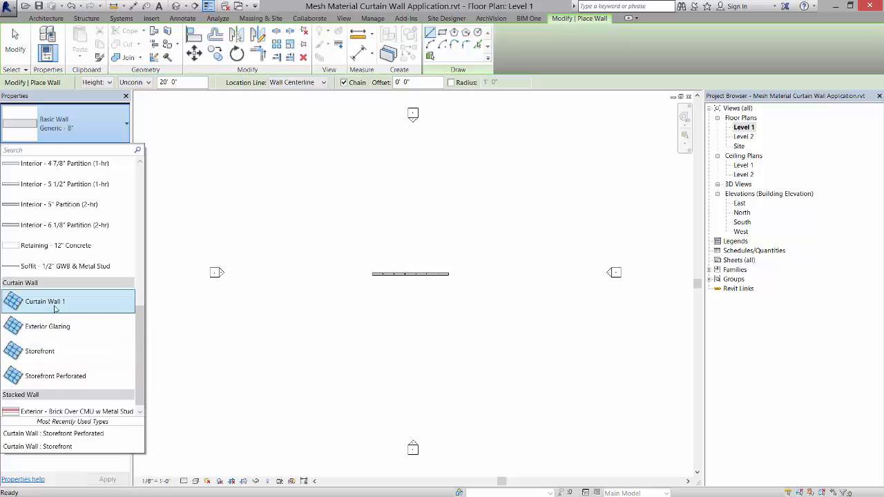
mouse_move(45, 301)
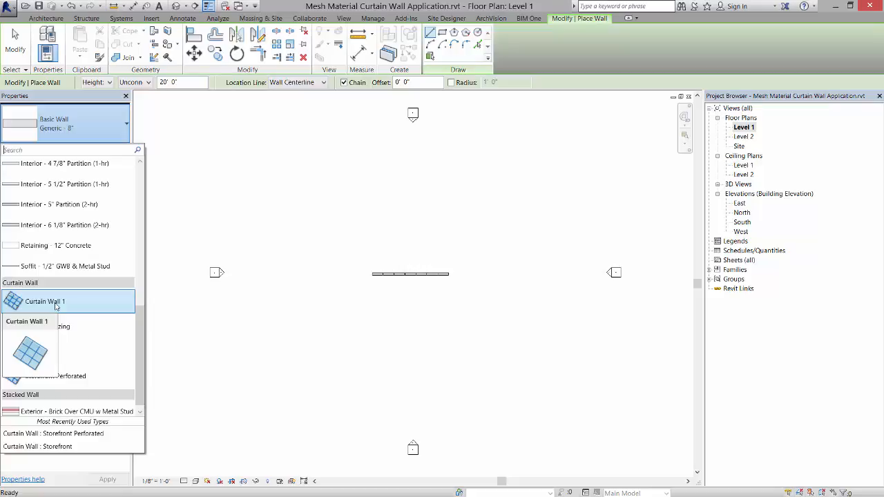
click(45, 301)
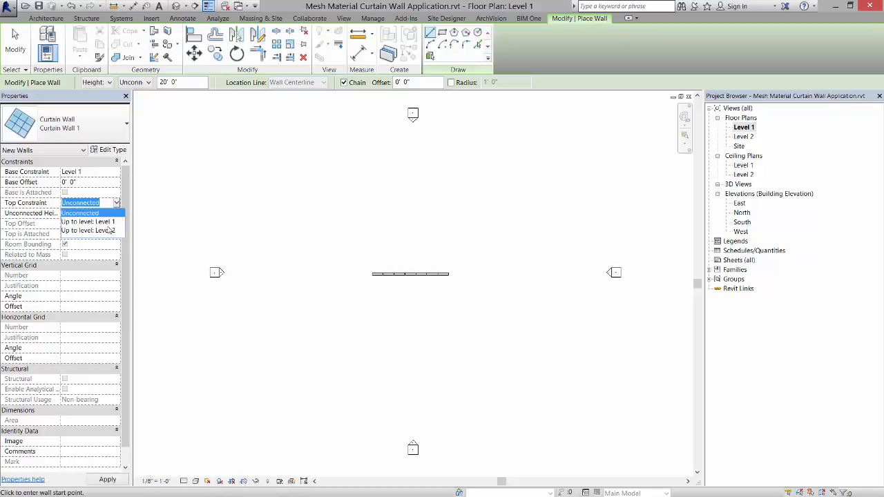
click(88, 230)
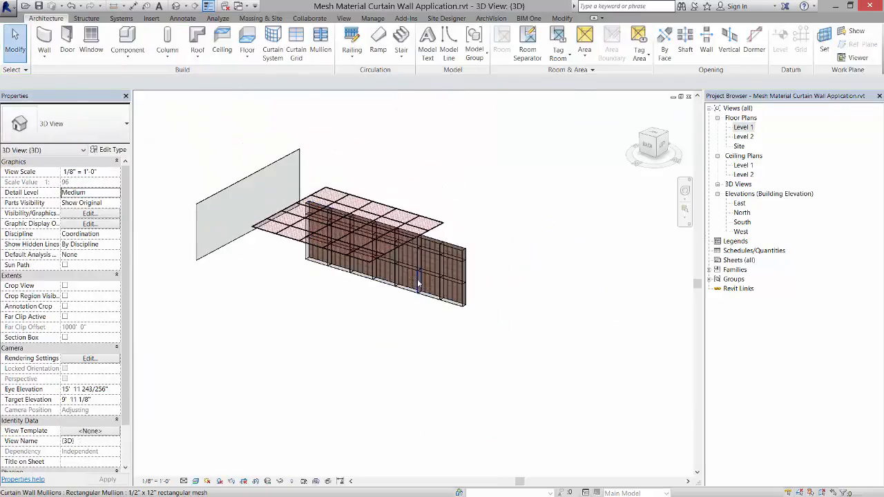
- Pan the 3D view to bring the new plain Curtain Wall 1 up close
drag(418, 284, 531, 299)
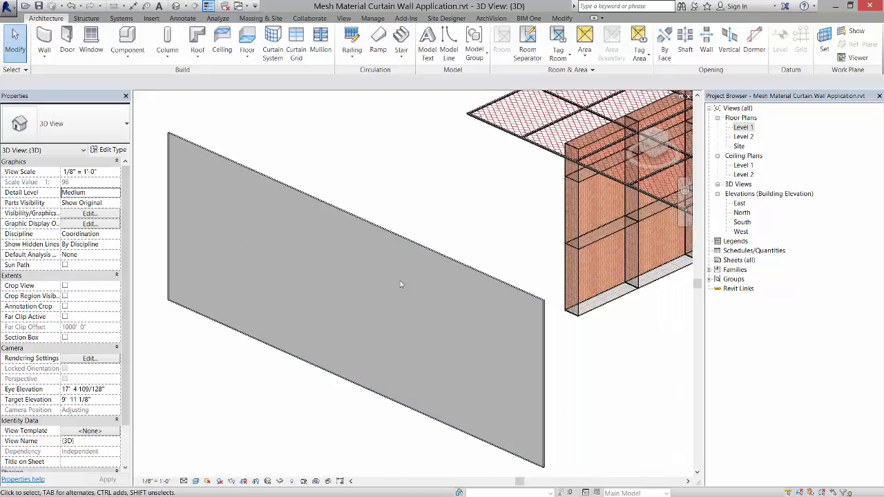
mouse_move(660, 242)
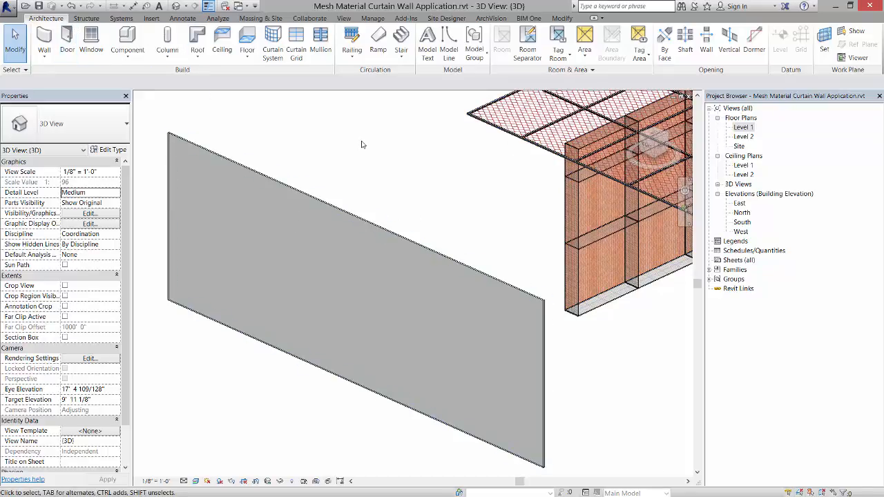
mouse_move(302, 81)
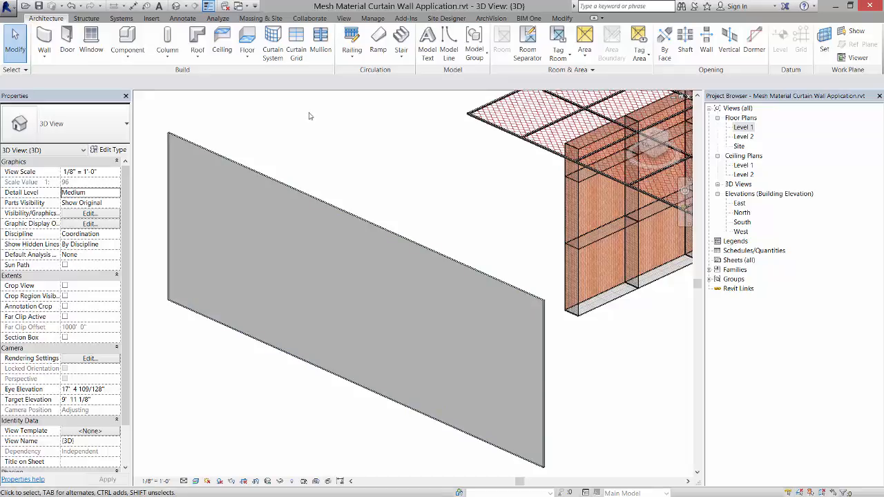
mouse_move(296, 43)
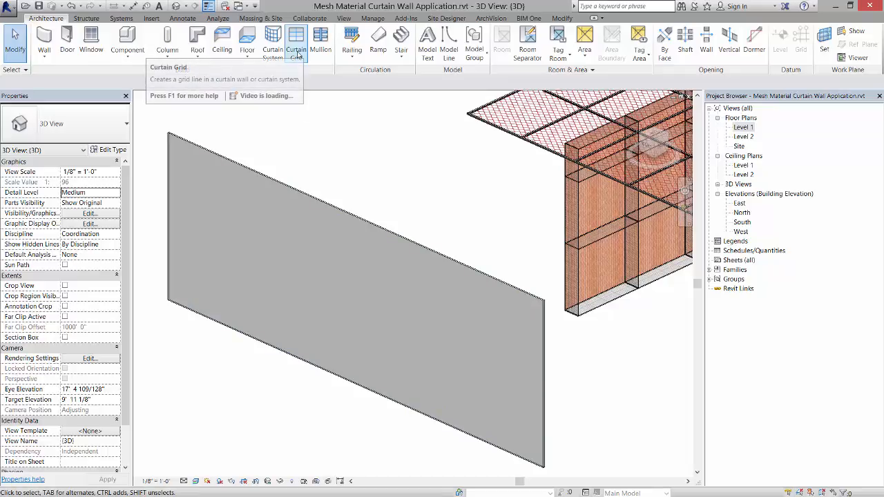
mouse_move(333, 64)
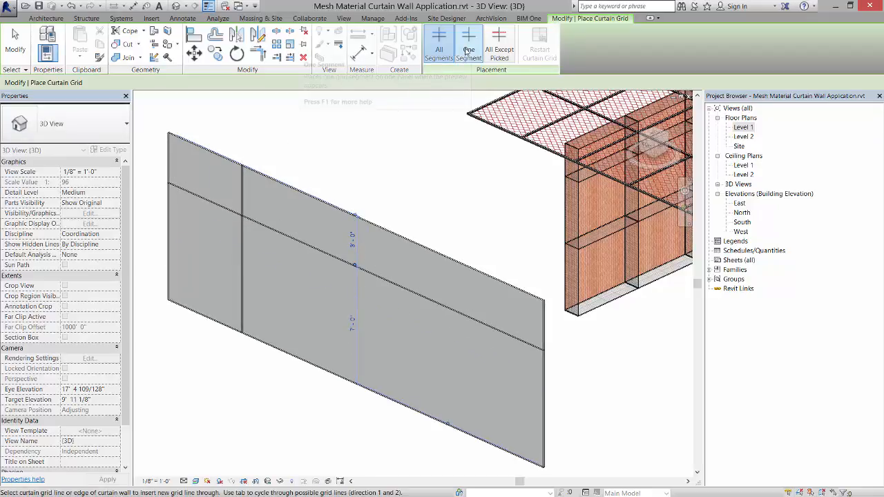
- Switch curtain grid placement to One Segment to divide individual panels irregularly
click(469, 42)
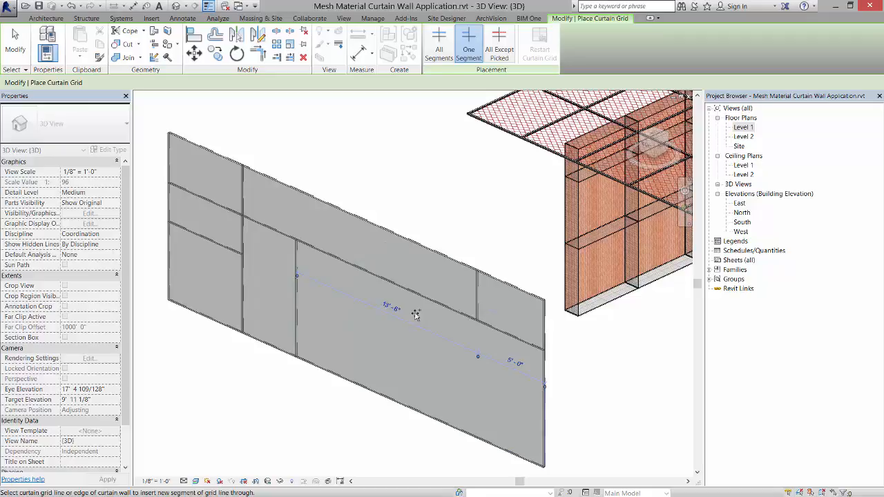
mouse_move(365, 268)
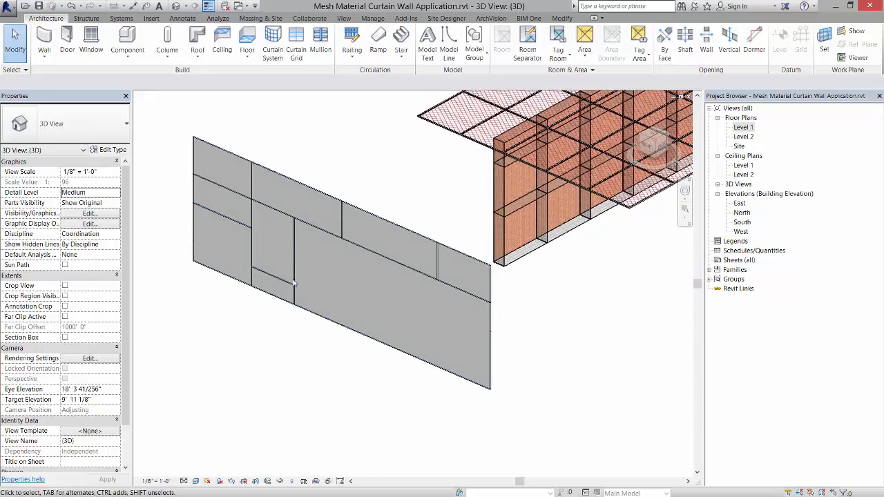
- Make an upper panel Mesh Panel 1, then select the top-left panel for retyping
click(290, 186)
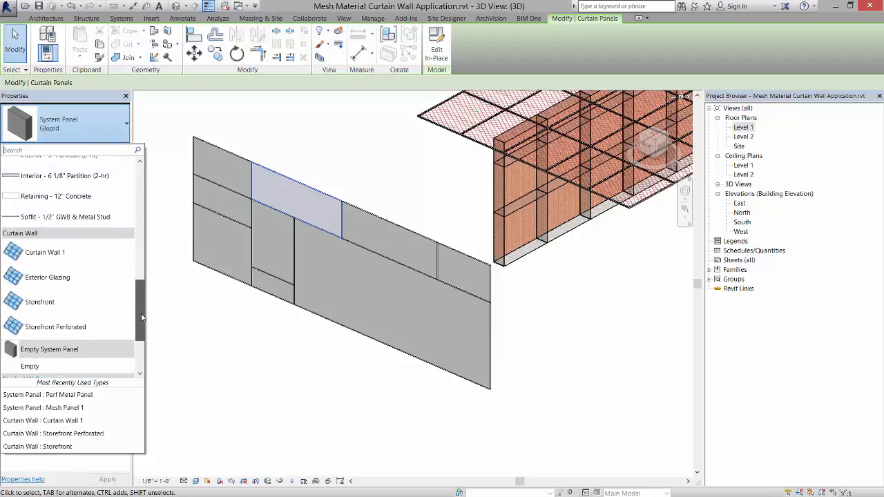
scroll(down, 3)
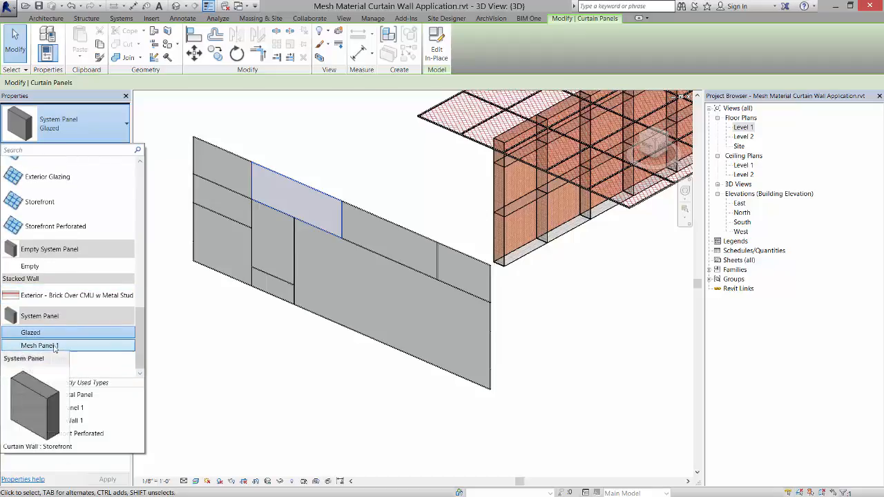
click(39, 345)
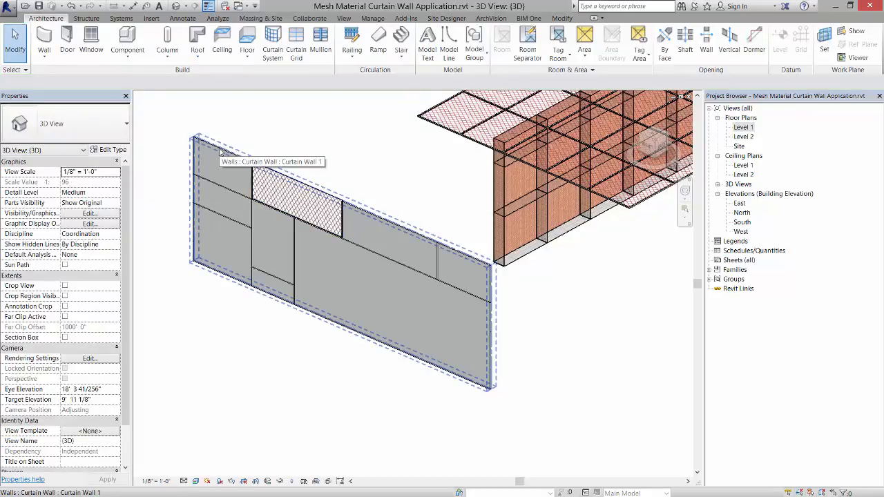
click(222, 166)
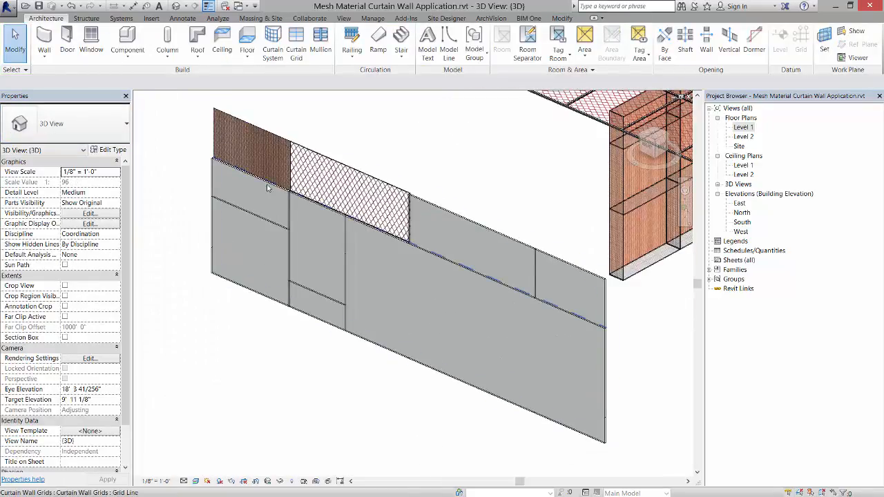
- Change the glazed panel below the top-left panel to Basic Wall Generic - 4" Brick
click(251, 192)
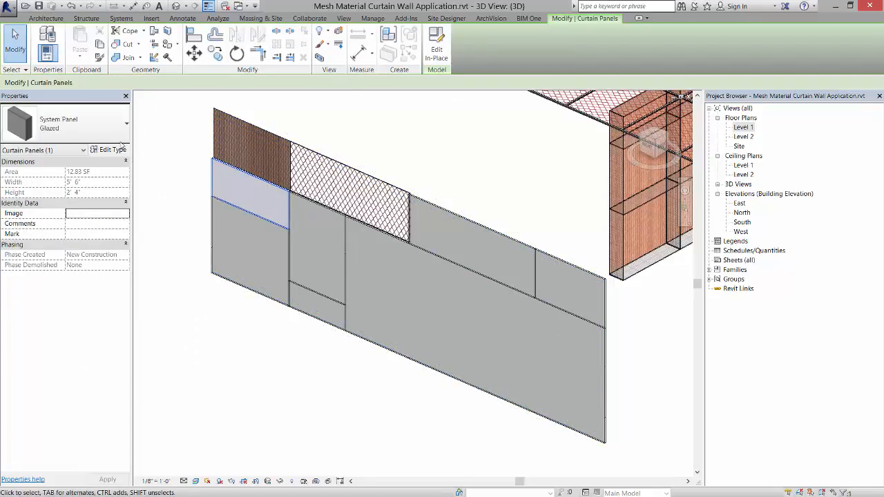
click(124, 122)
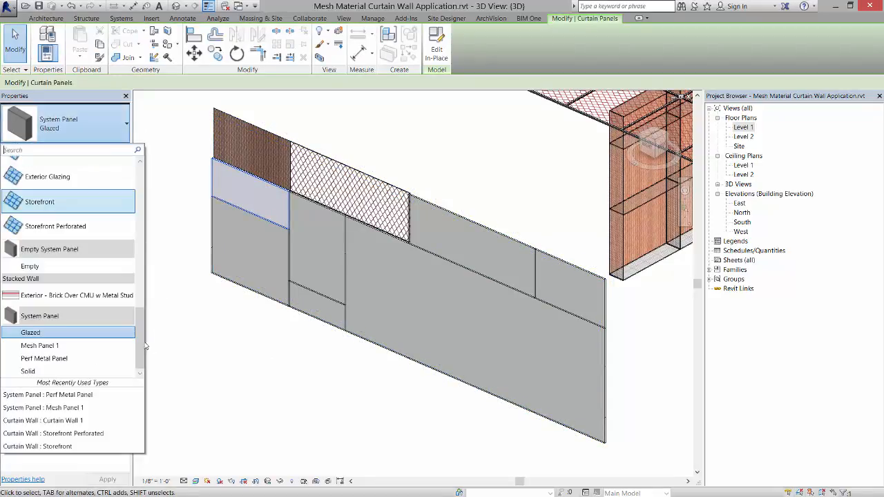
scroll(down, 3)
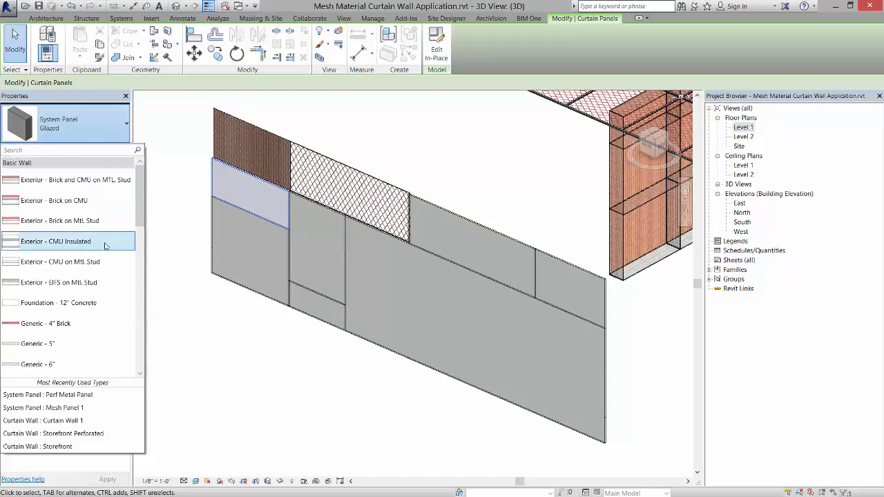
mouse_move(60, 282)
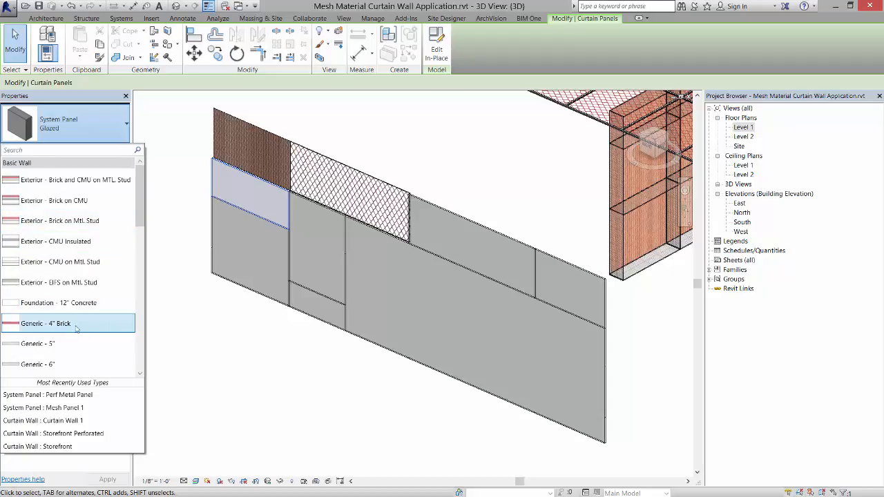
click(45, 324)
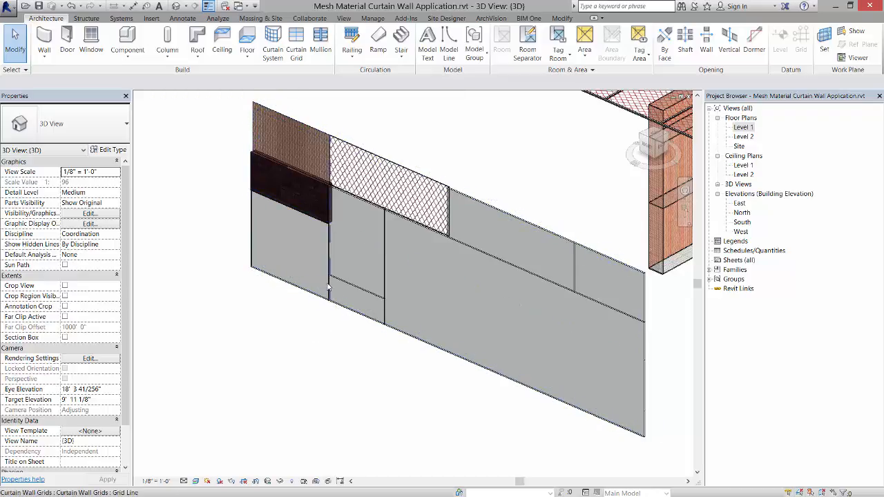
mouse_move(329, 287)
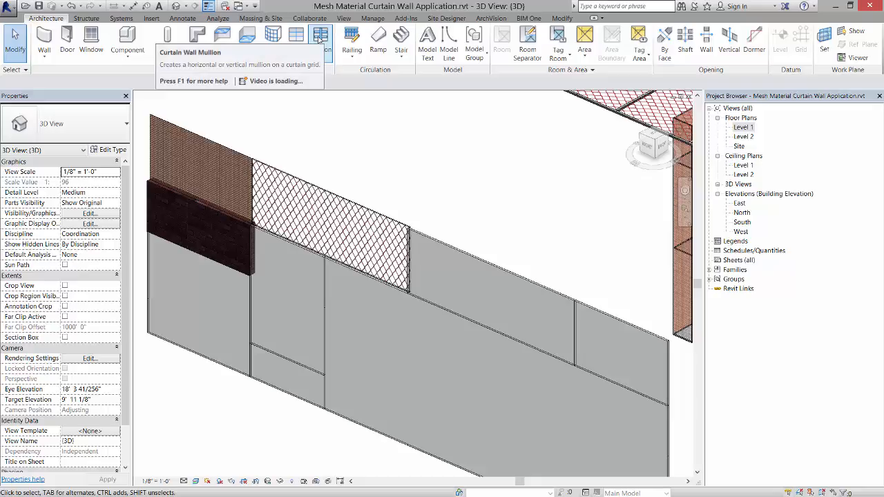
- Place a 1/2" x 12" rectangular mesh mullion on the left grid line
click(319, 34)
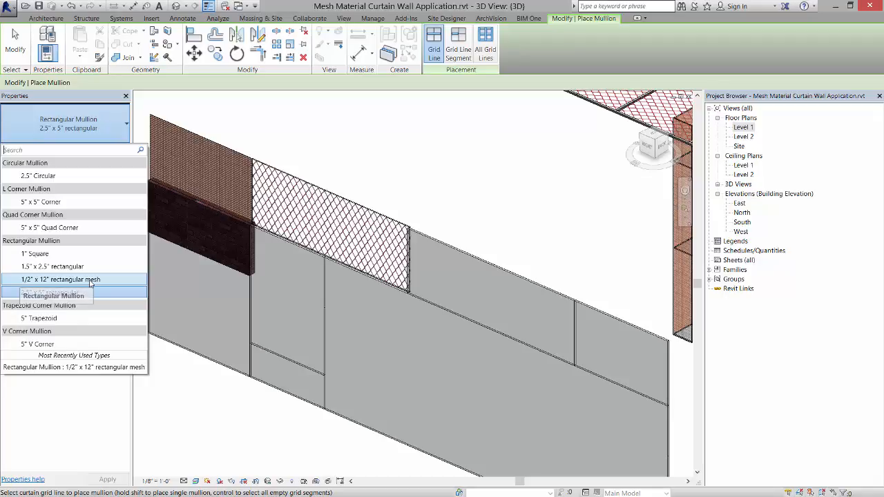
click(61, 280)
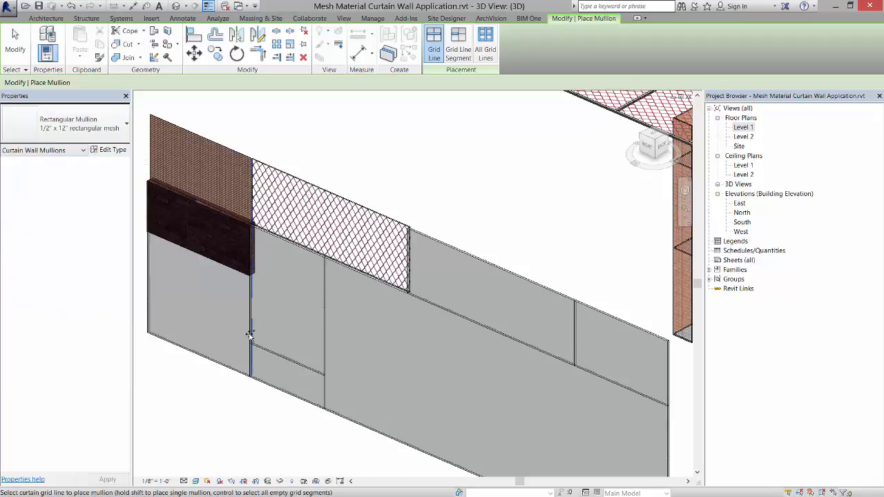
click(251, 331)
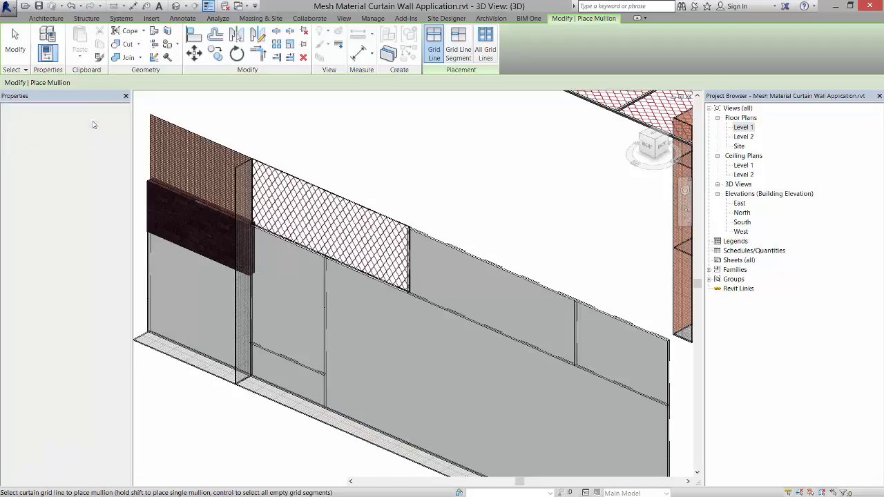
- Switch to the 2.5" x 5" rectangular mullion type for the remaining grid lines
click(67, 123)
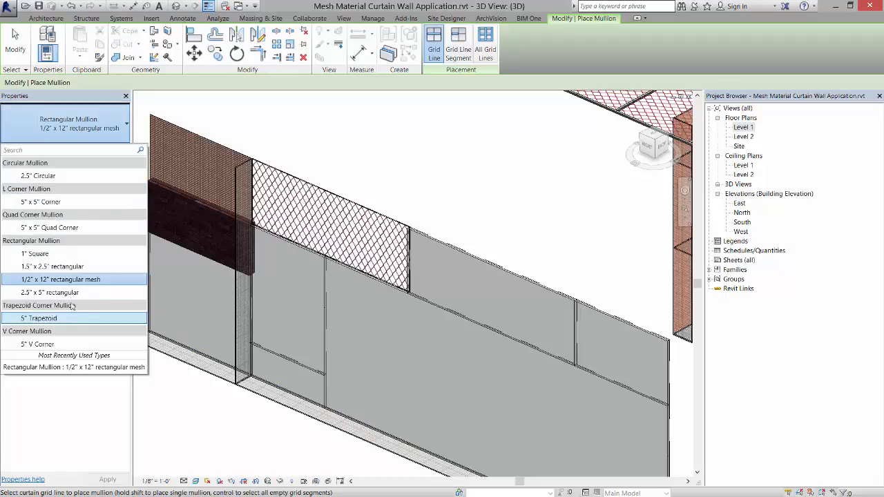
click(49, 292)
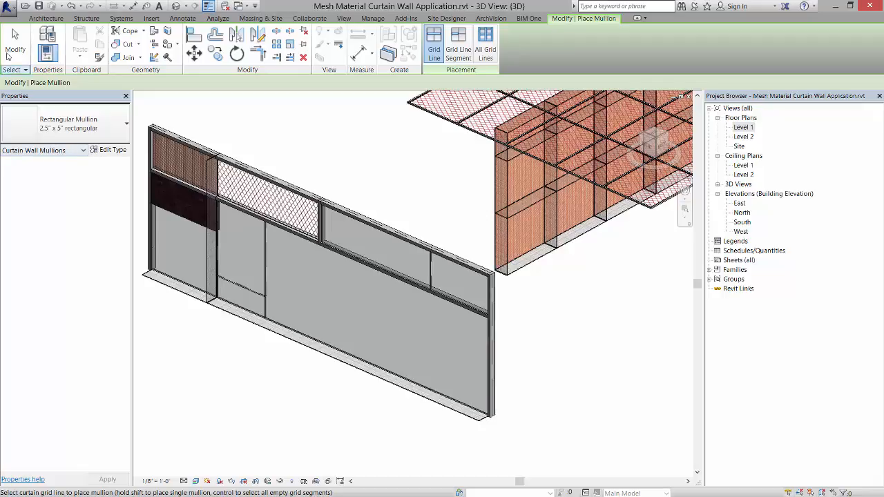
click(66, 122)
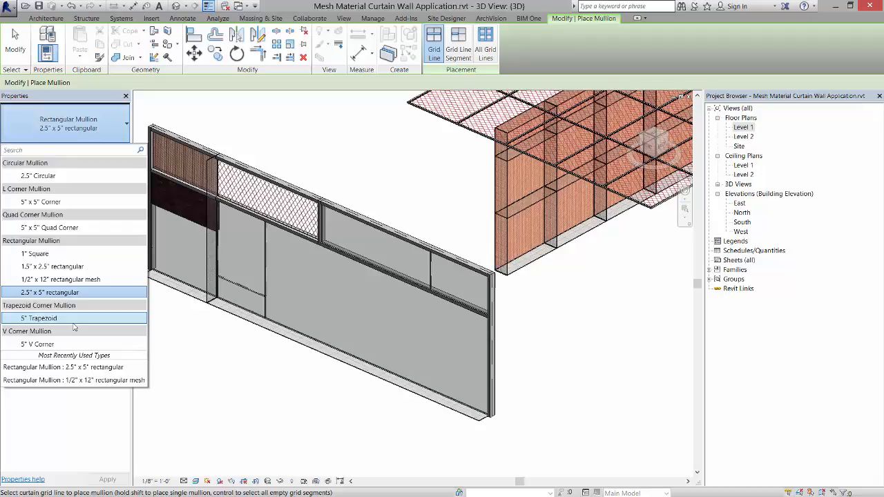
click(36, 254)
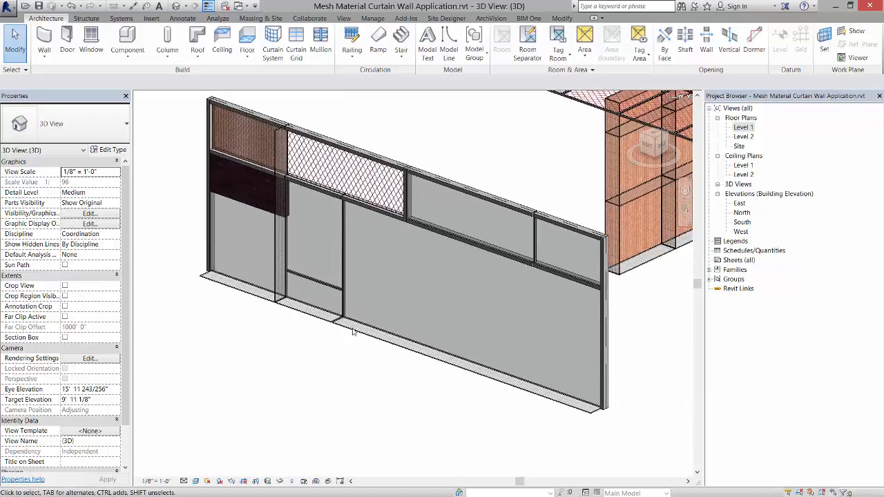
- Select the large lower-right and tall middle panels and open their panel type choices
click(363, 321)
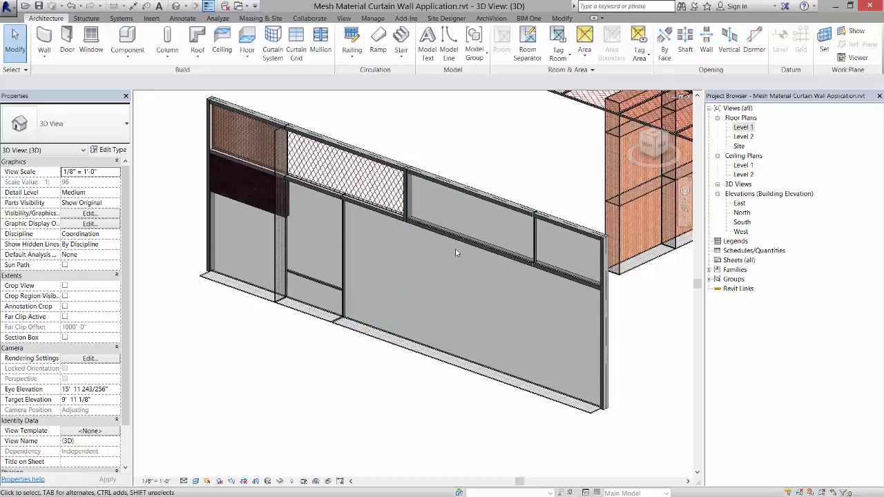
click(470, 290)
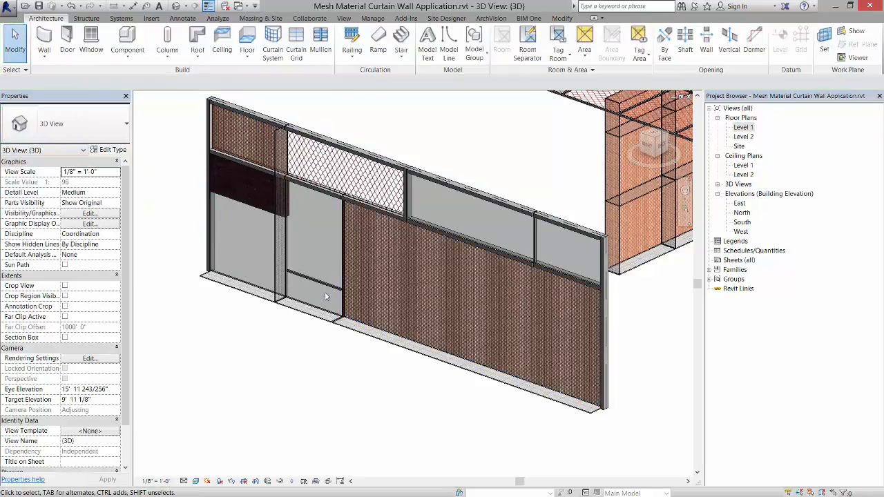
click(321, 282)
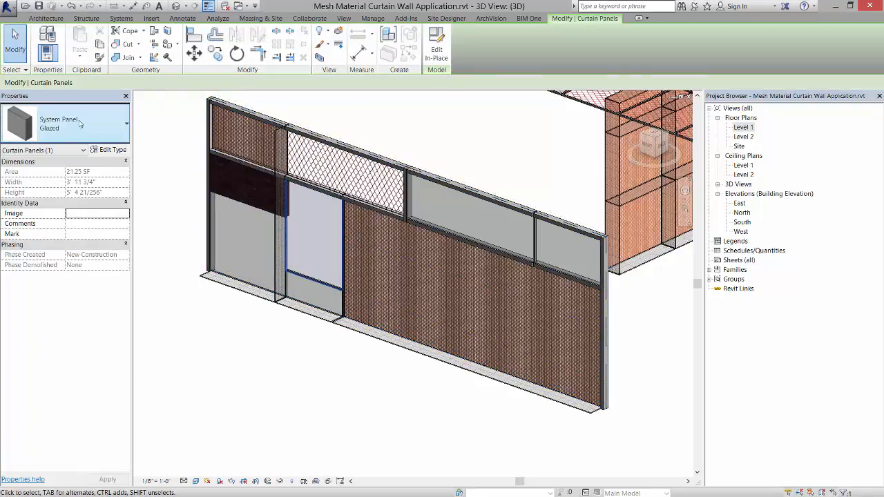
click(125, 123)
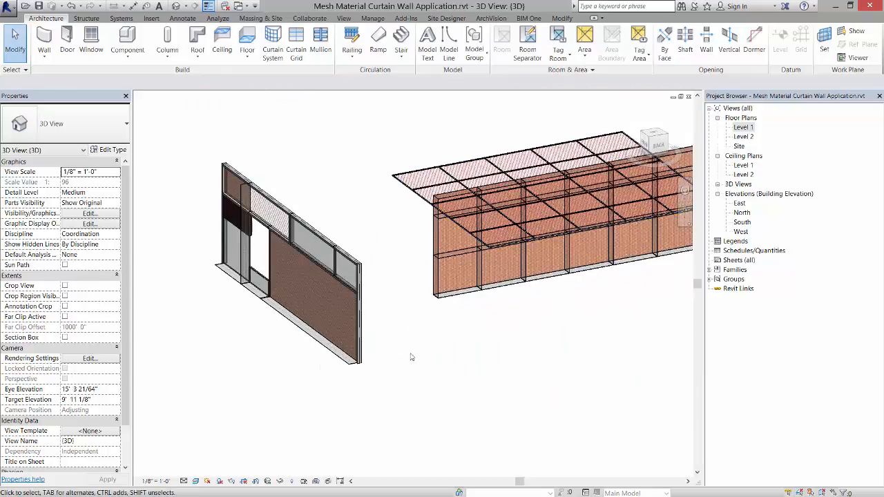
drag(411, 358, 494, 338)
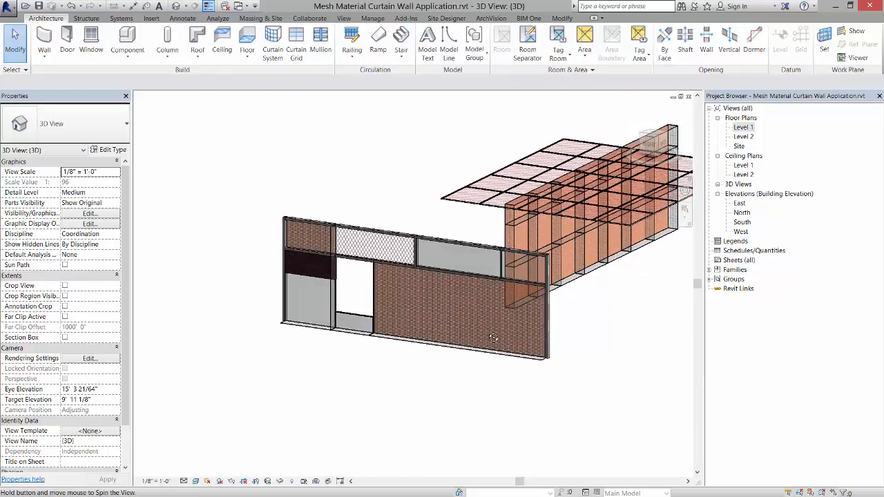
drag(492, 337, 449, 437)
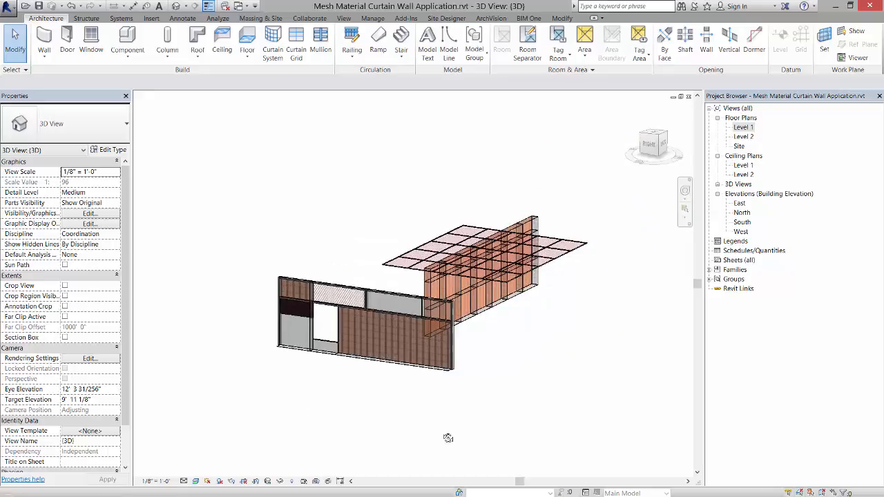